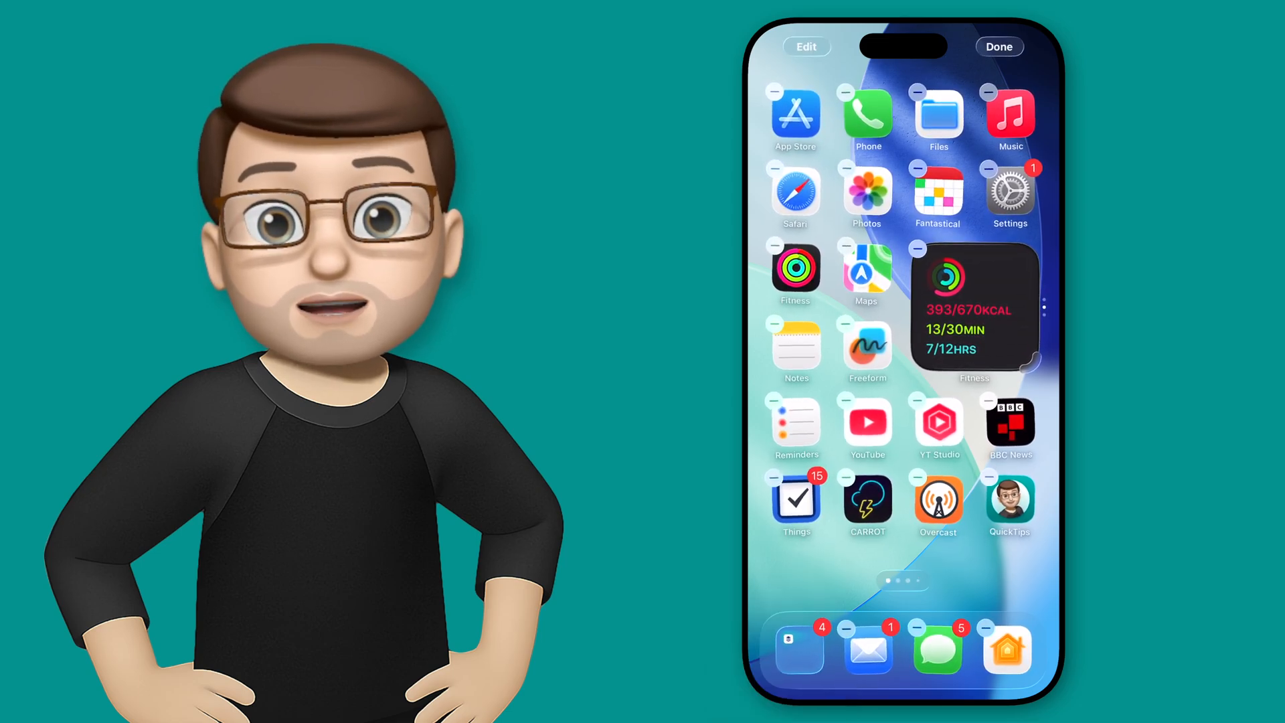
Open Customise and apply the Clear icon style to icons and the Fitness widget
click(807, 46)
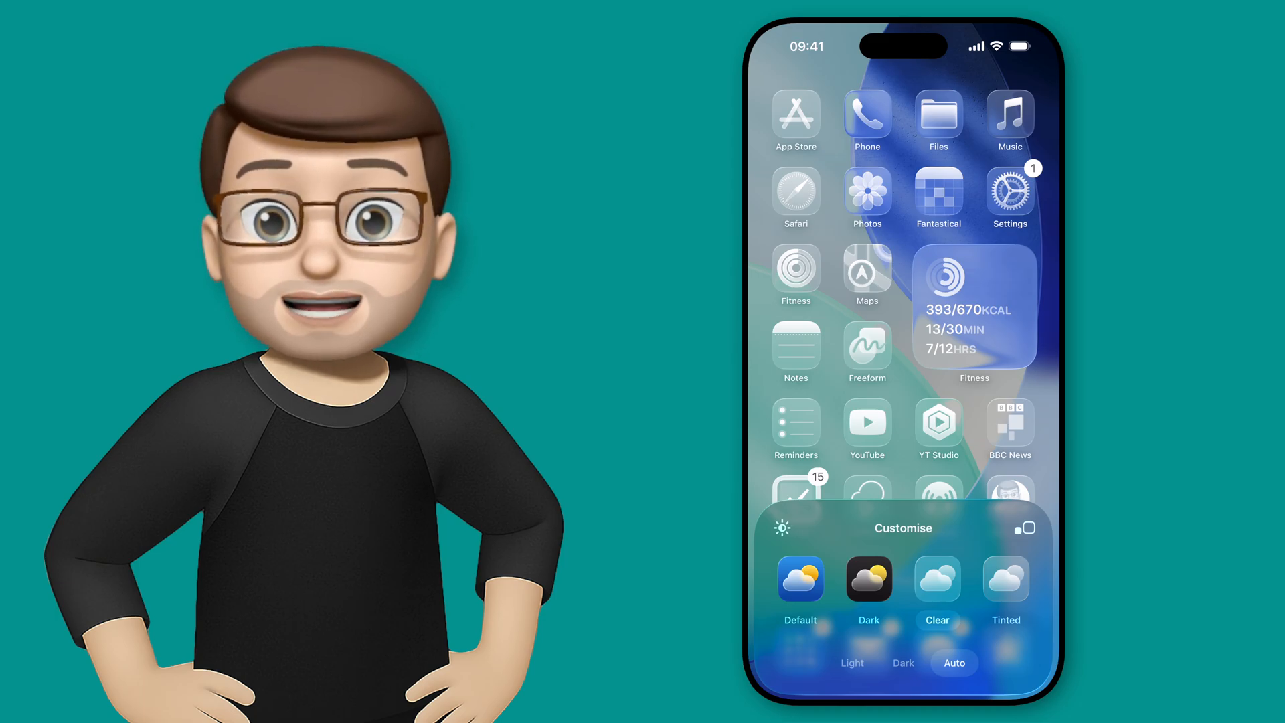
Preview the clear icons in Dark, then switch back to Auto
click(903, 662)
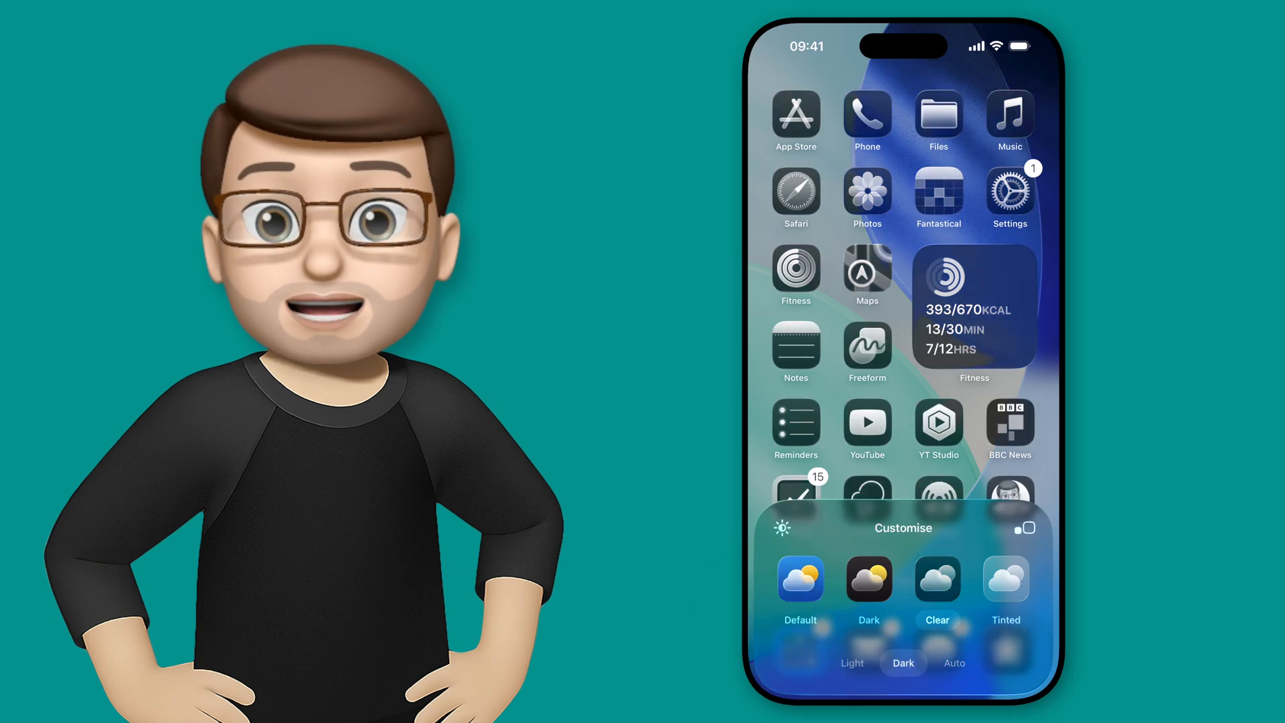
click(852, 663)
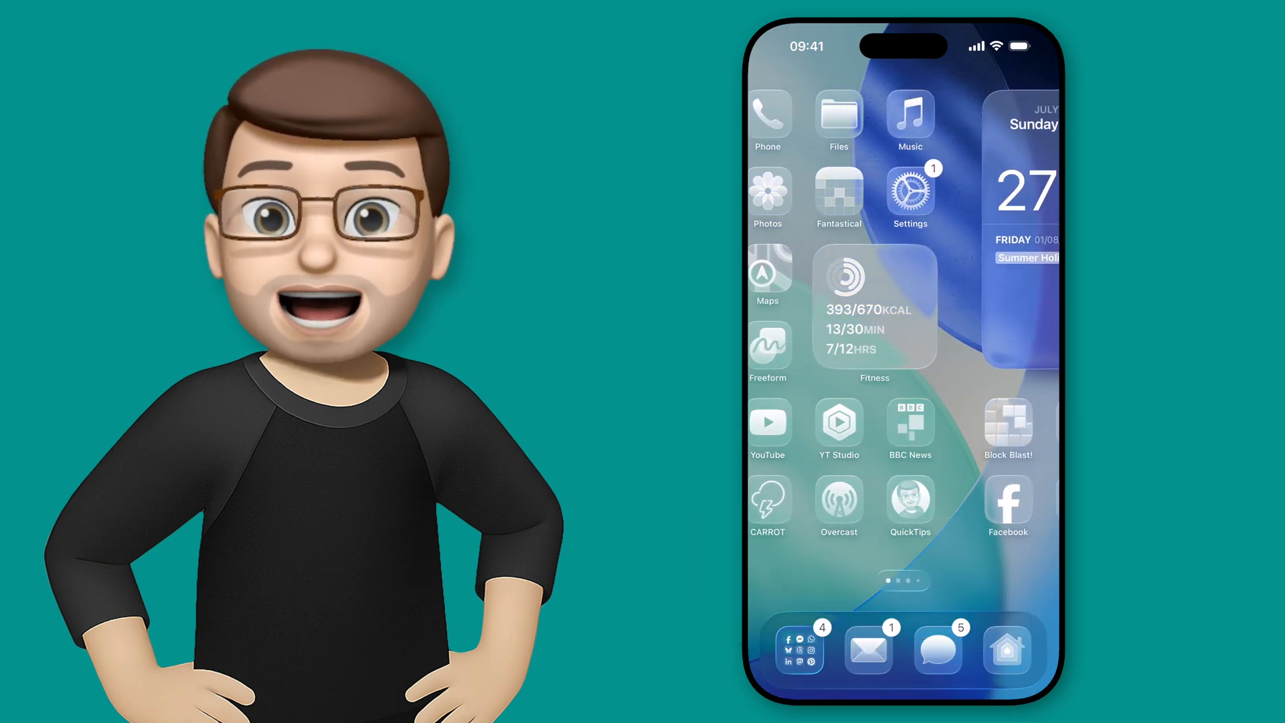
Swipe to the page with the Clock, Duolingo and Creator View widgets
scroll(right, 3)
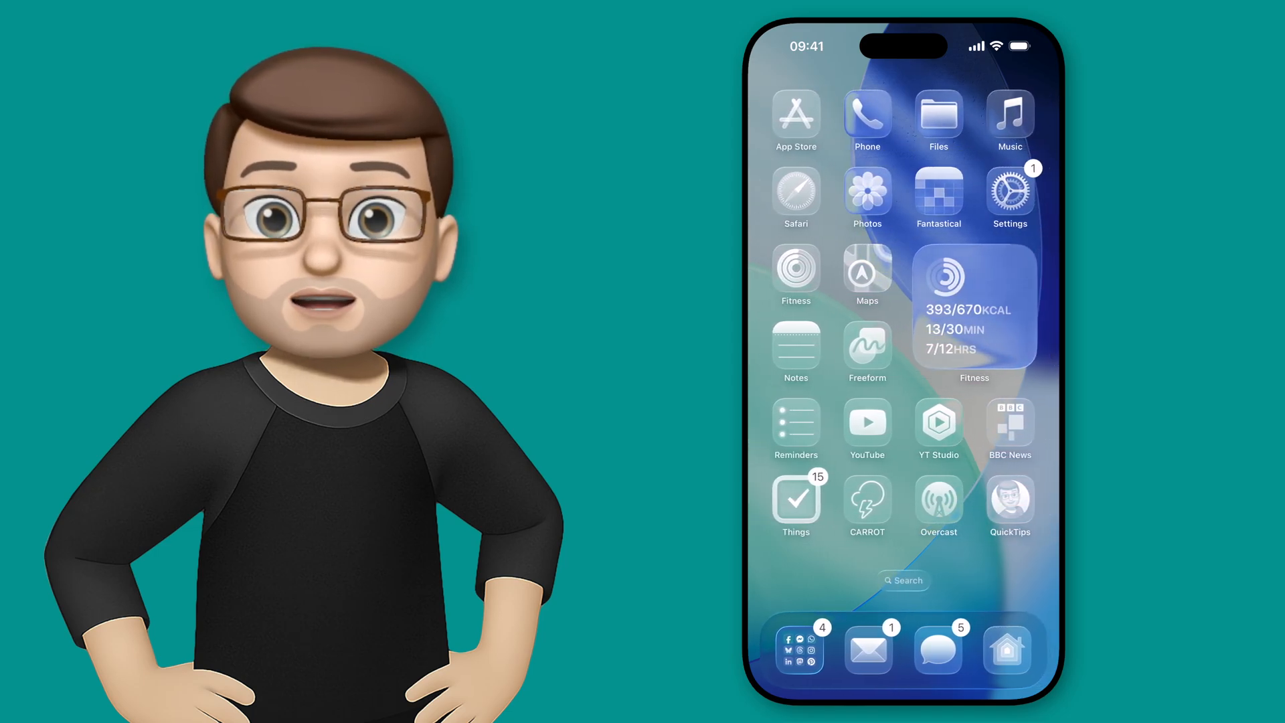
scroll(left, 3)
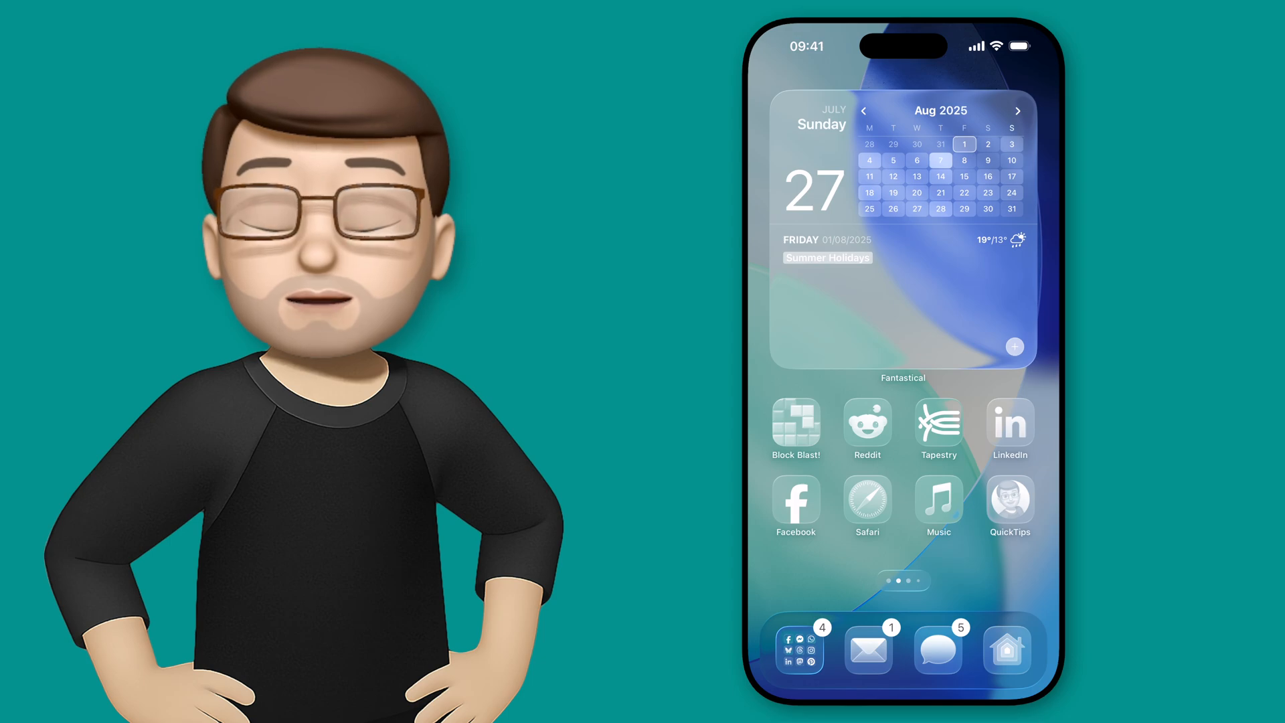
scroll(left, 3)
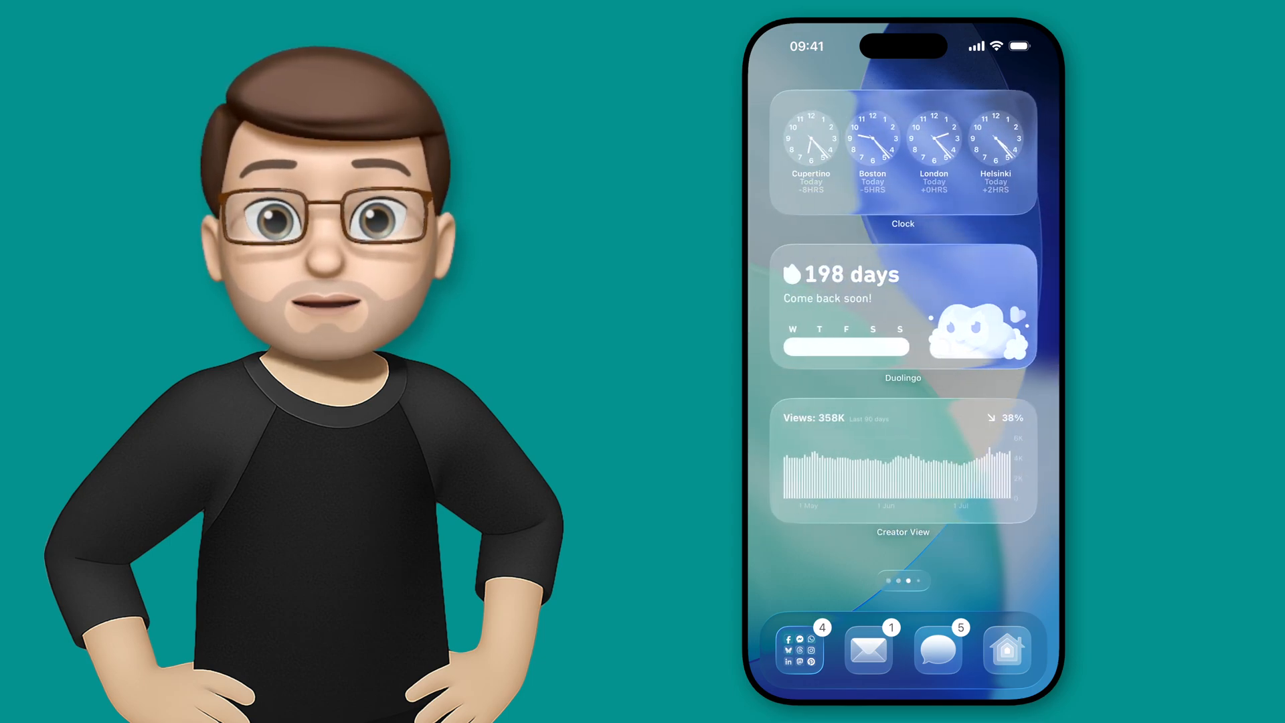